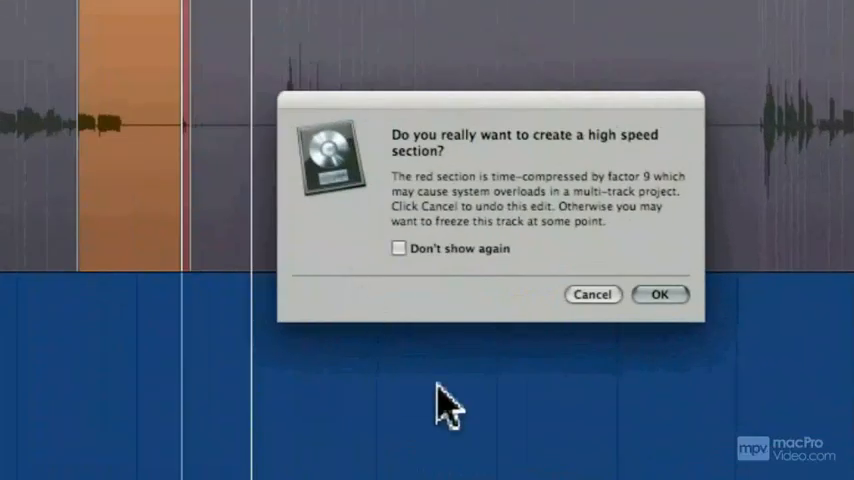
pyautogui.moveTo(480, 410)
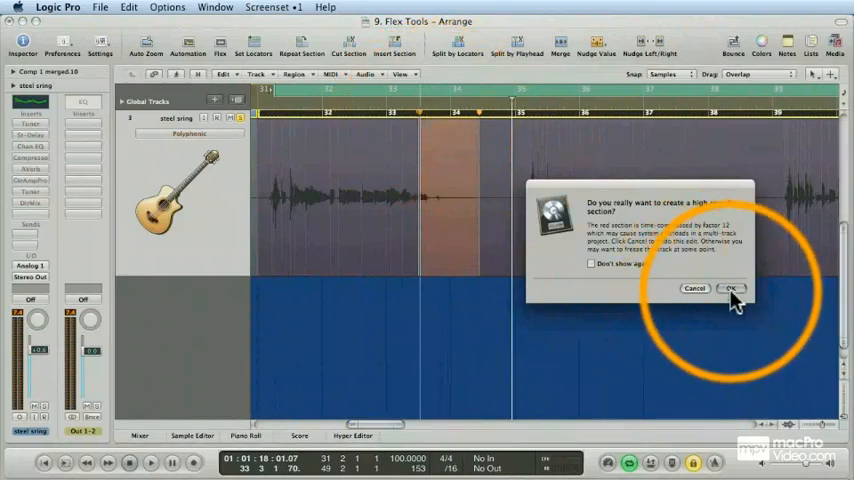
# Step: Accept the high speed section alert, then show the shortcut menu for a guitar flex marker
pyautogui.click(732, 288)
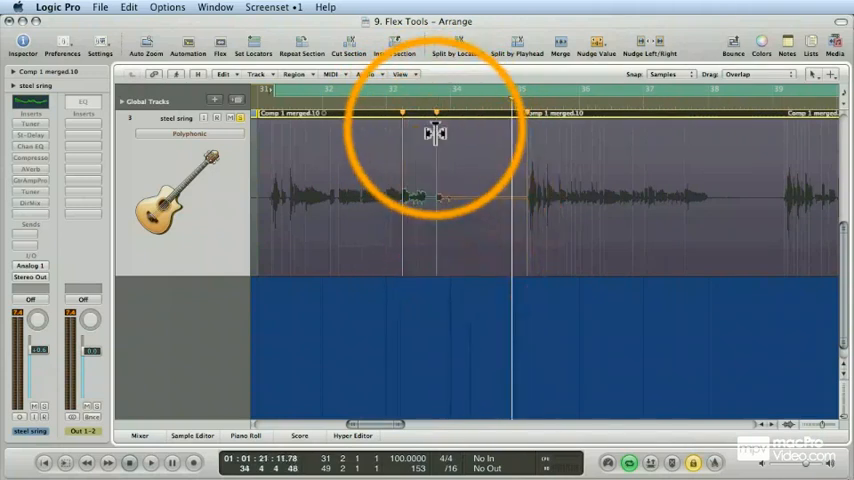
pyautogui.rightClick(436, 136)
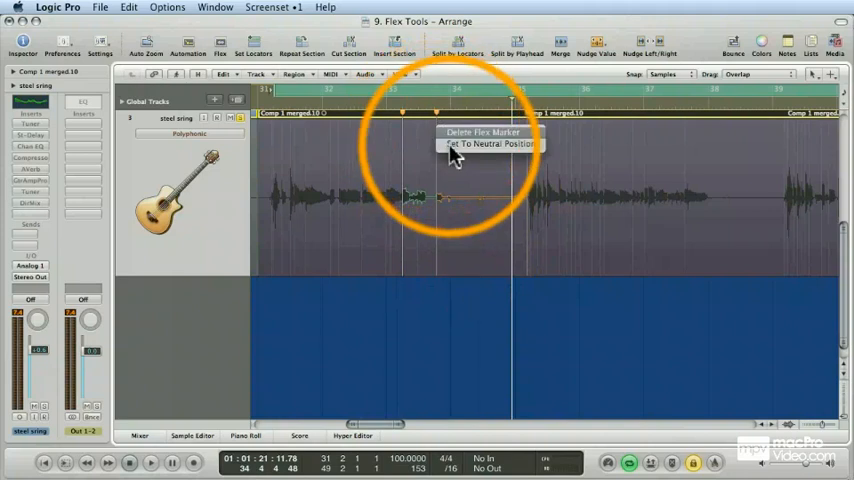